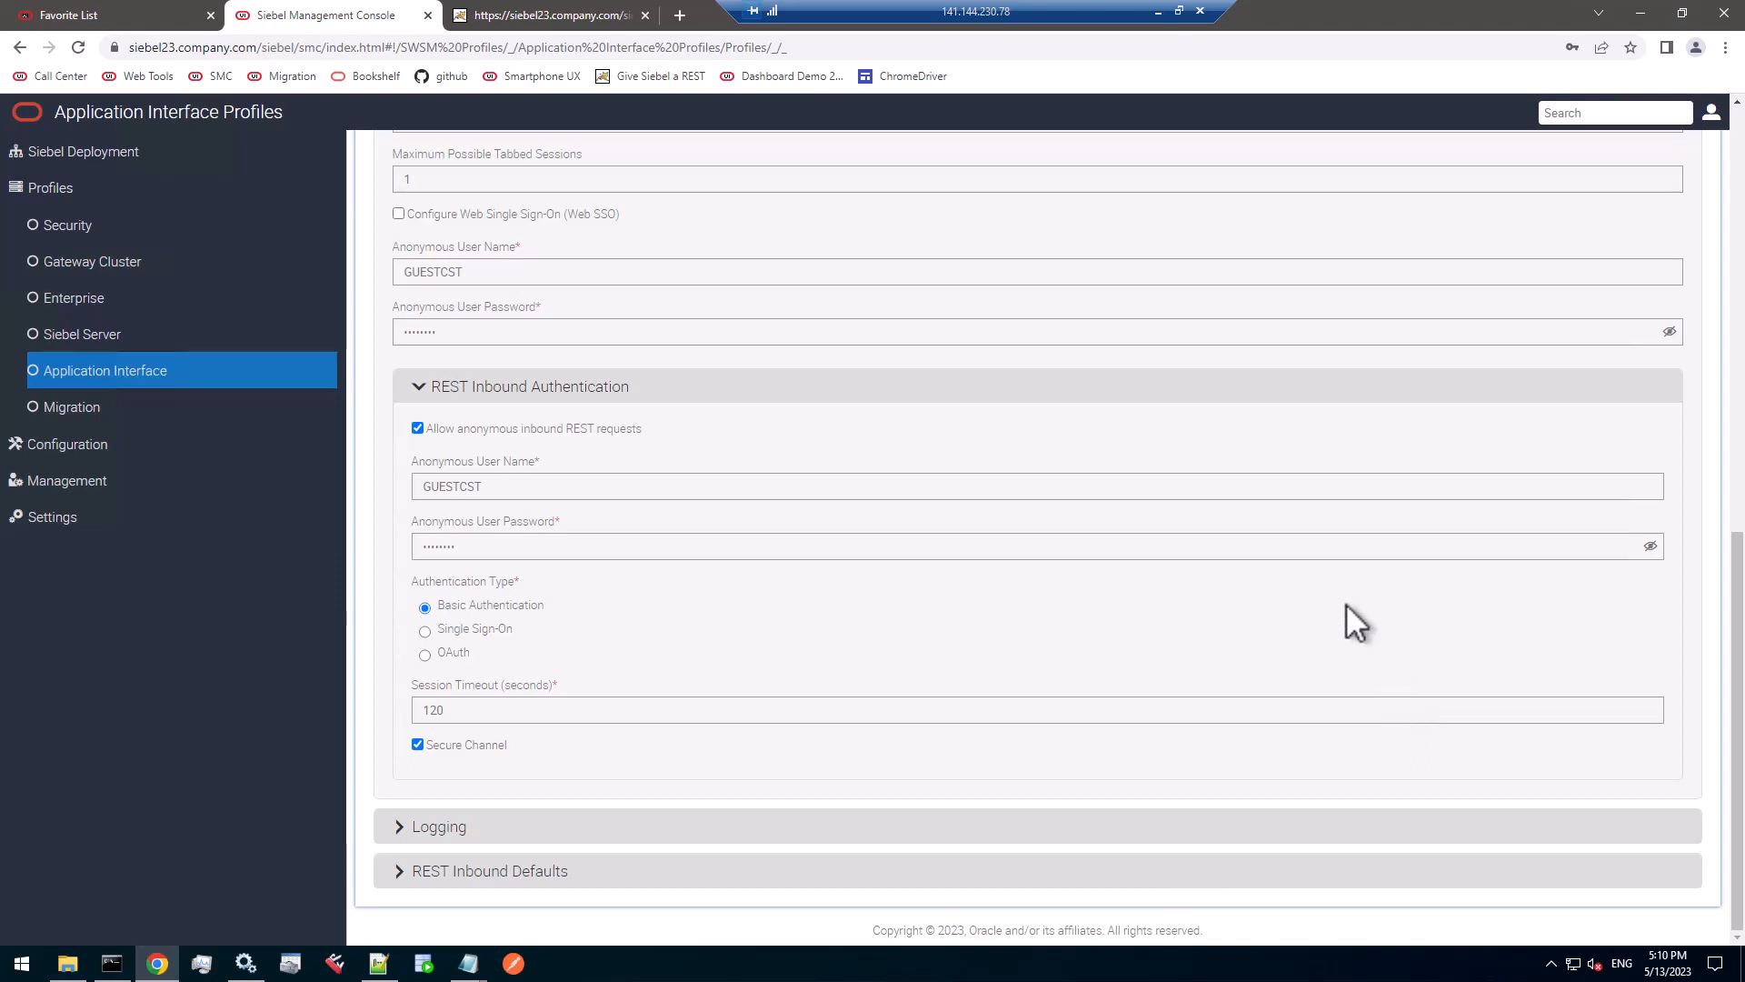
Reload the Account describe URL and select the HTTP ERROR code on the resulting error page.
click(546, 14)
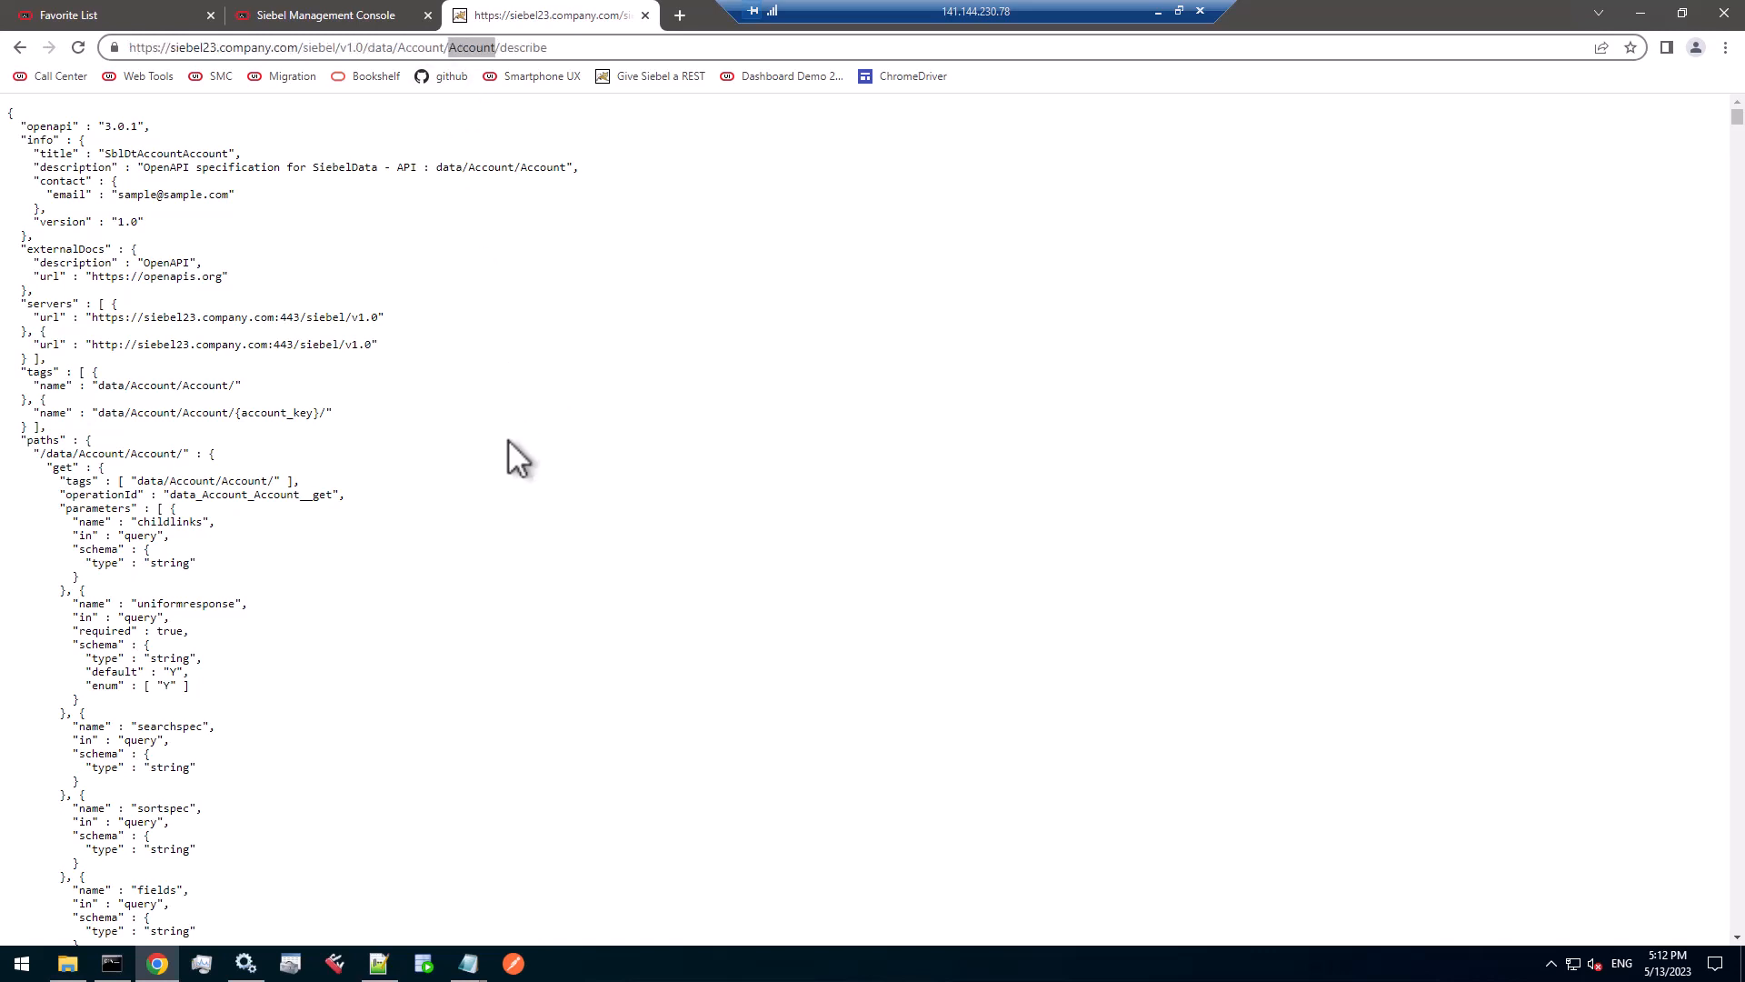
scroll(down, 3)
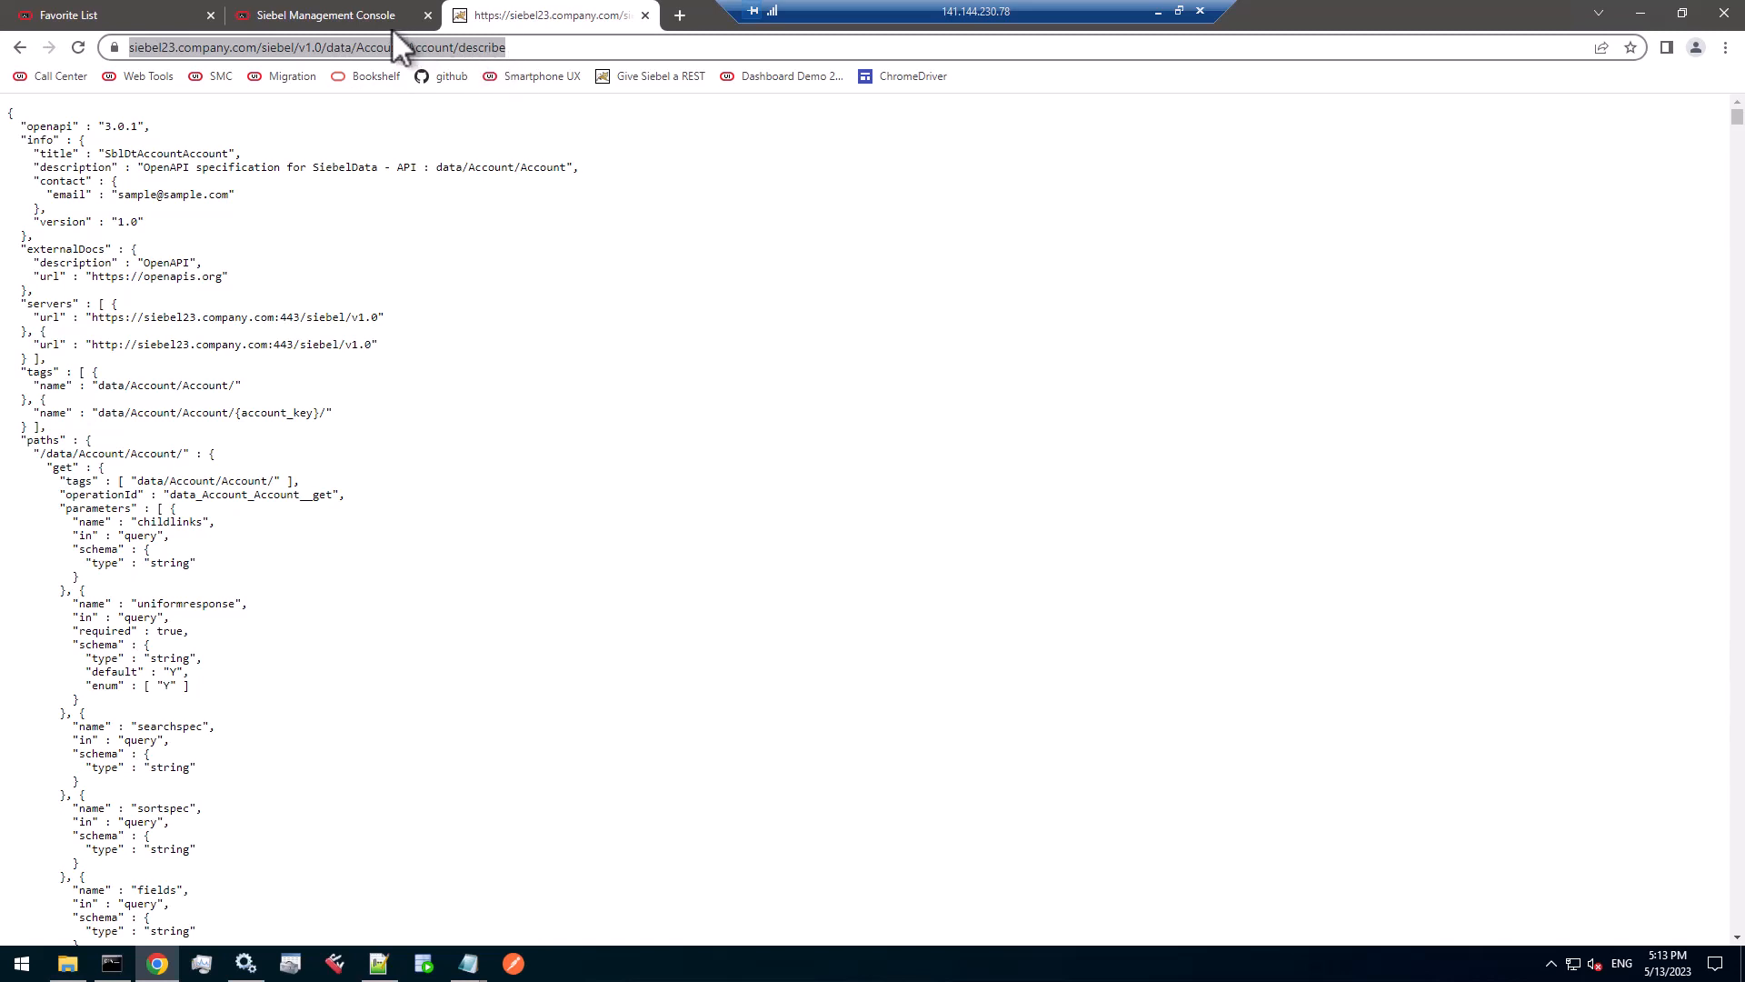
click(323, 14)
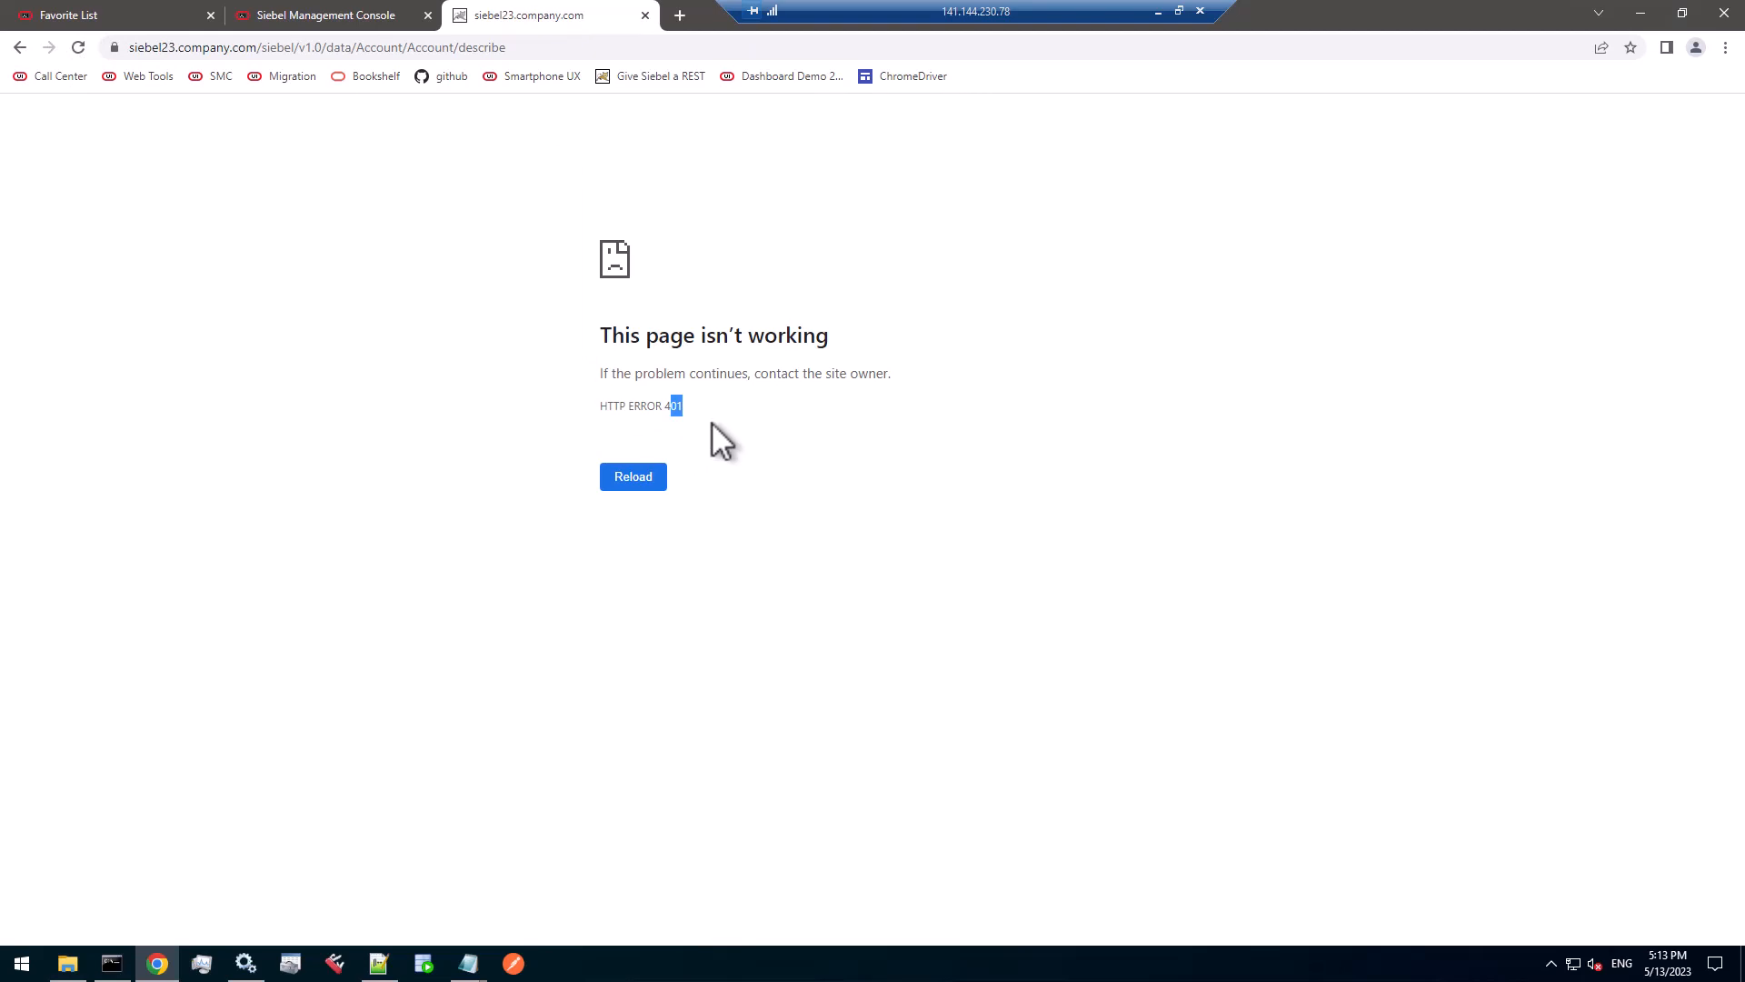
triple_click(640, 405)
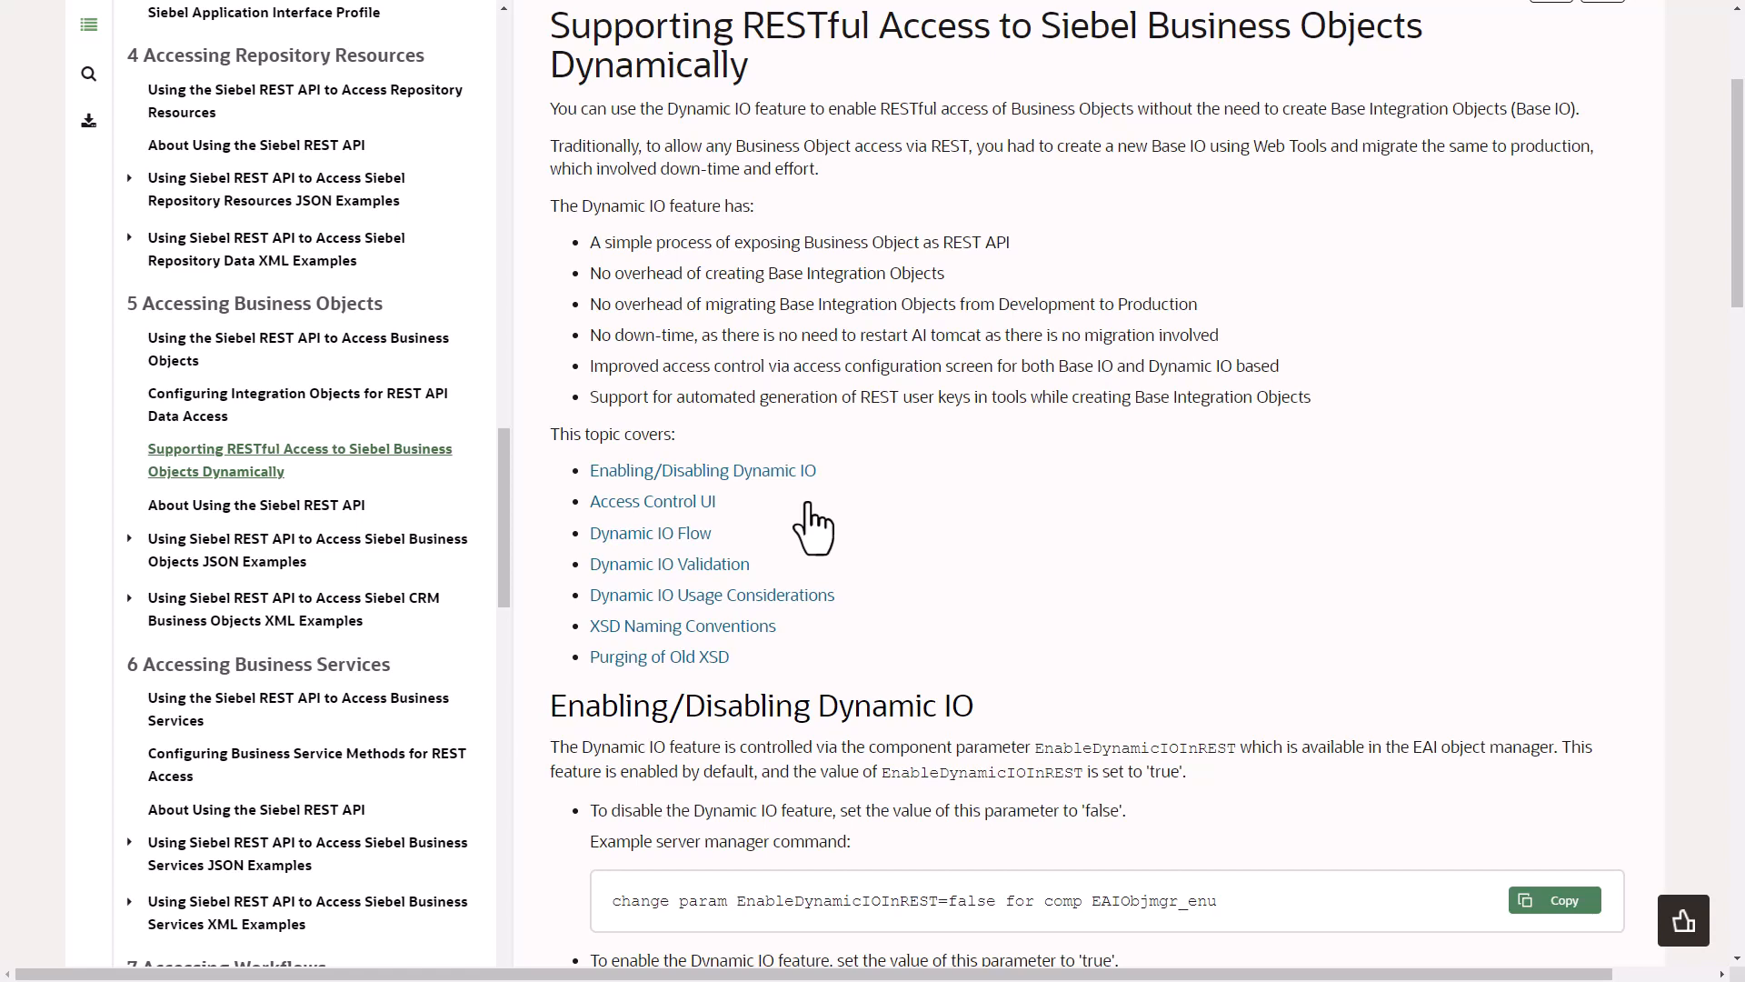
Open the Bookshelf topic on supporting RESTful access to Siebel business objects dynamically.
click(545, 15)
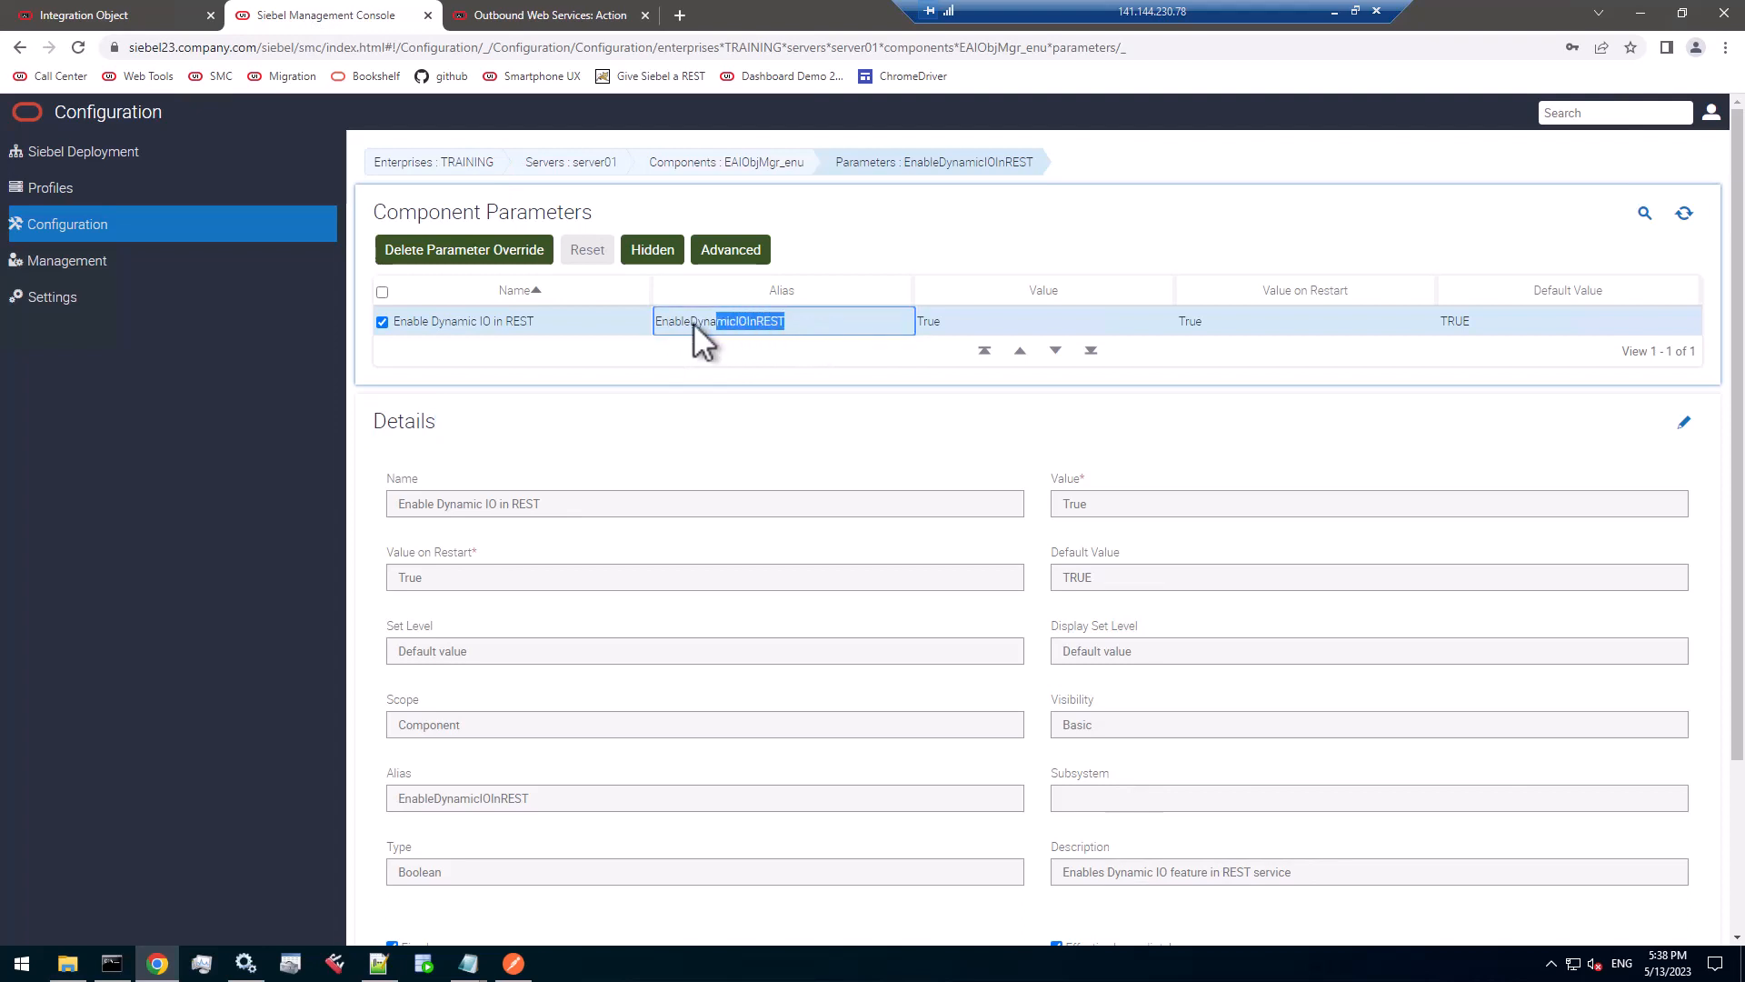
Select the EnableDynamicIOInREST alias of the EAIObjMgr_enu parameter, shown set to True.
double_click(722, 320)
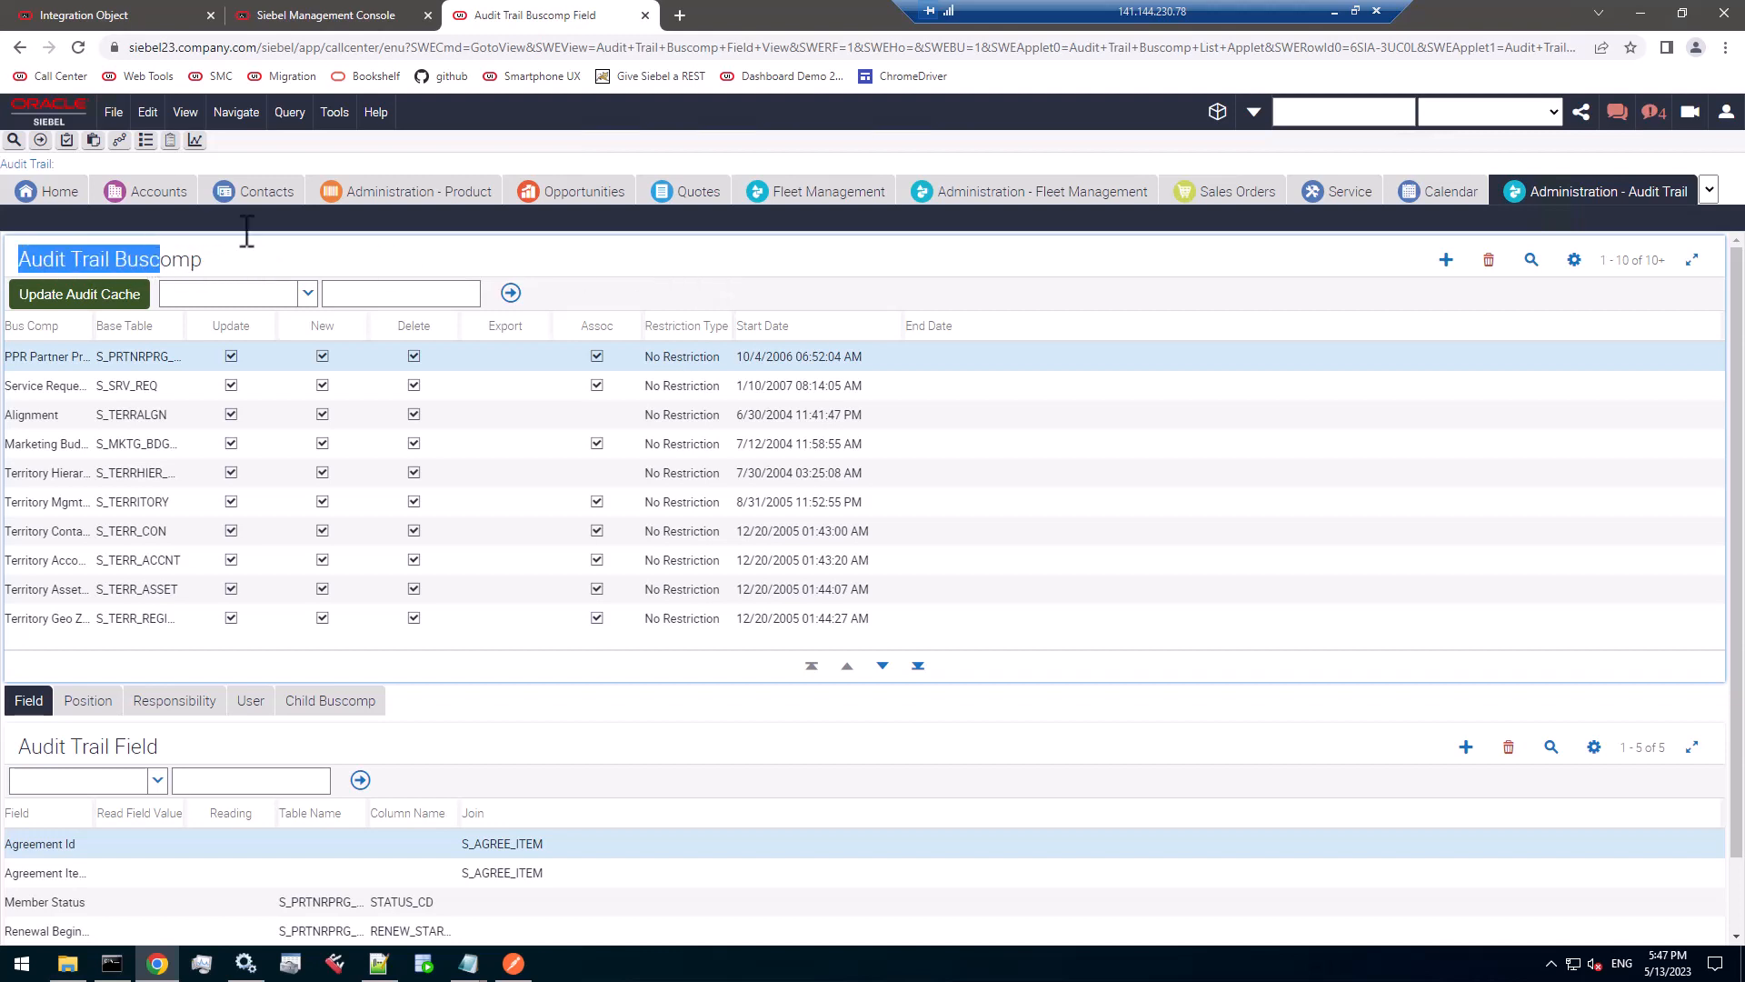
Open the Audit Trail Buscomp administration view listing audited business components and fields.
click(513, 963)
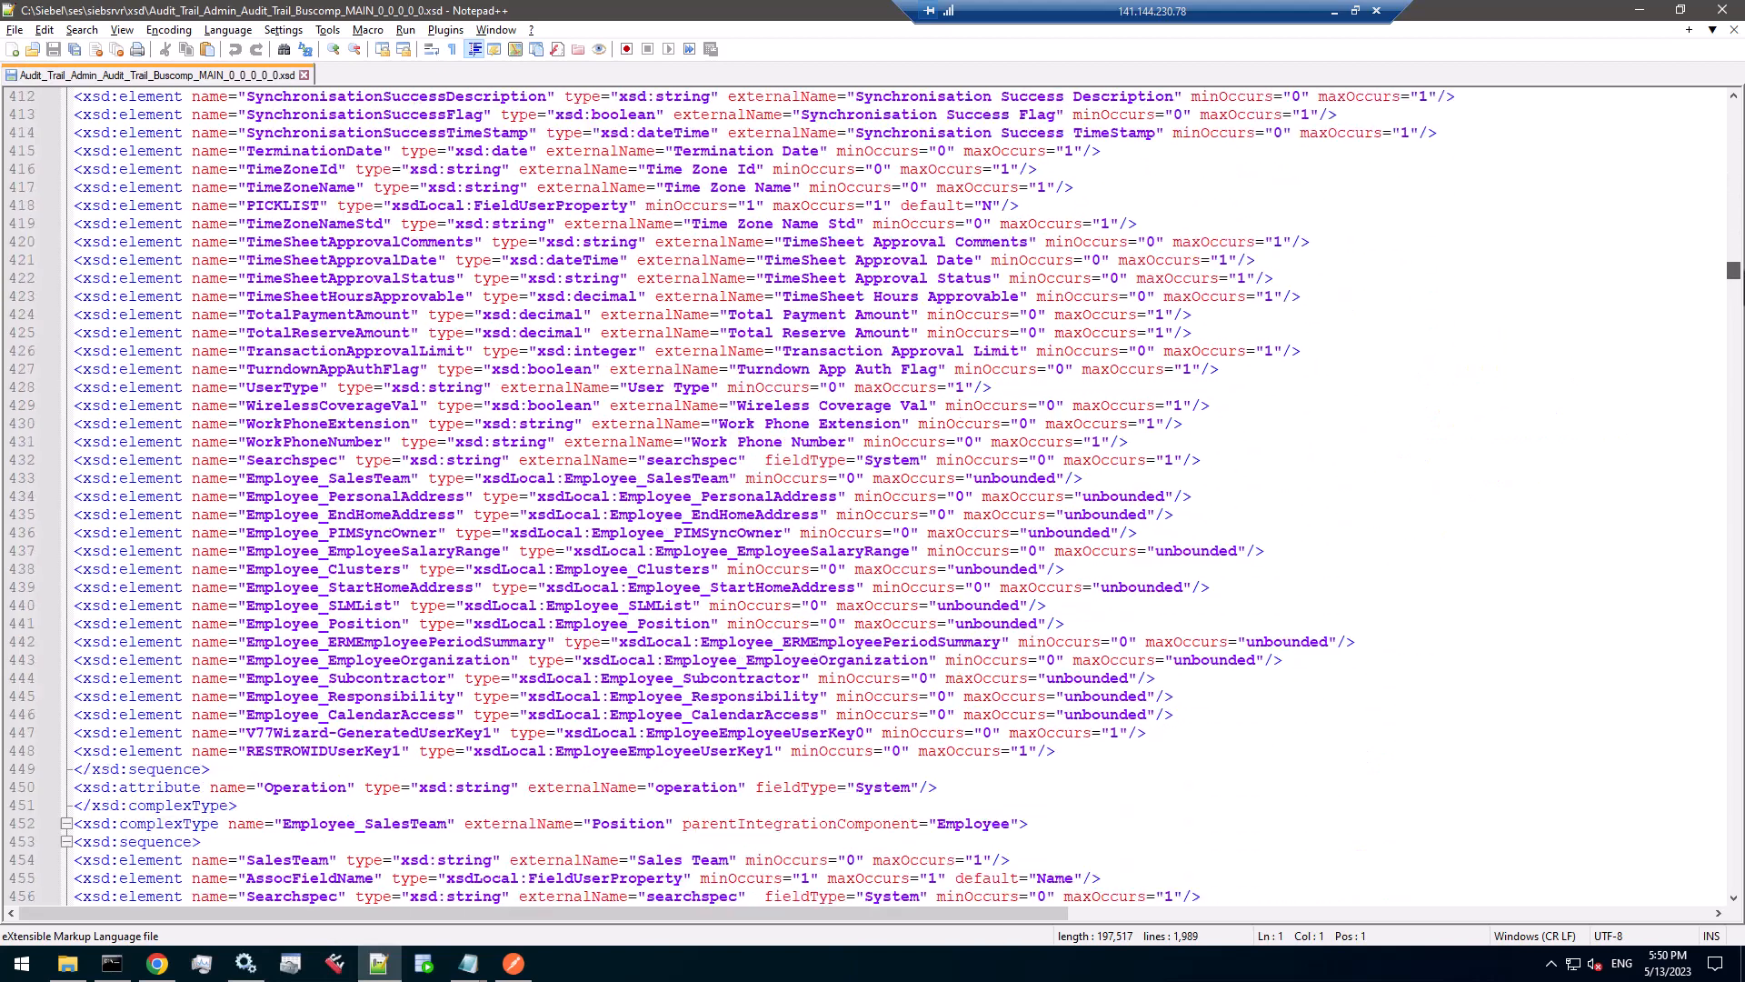
Scroll the Audit Trail Buscomp XSD down to the Searchspec xsd:element entries.
scroll(down, 3)
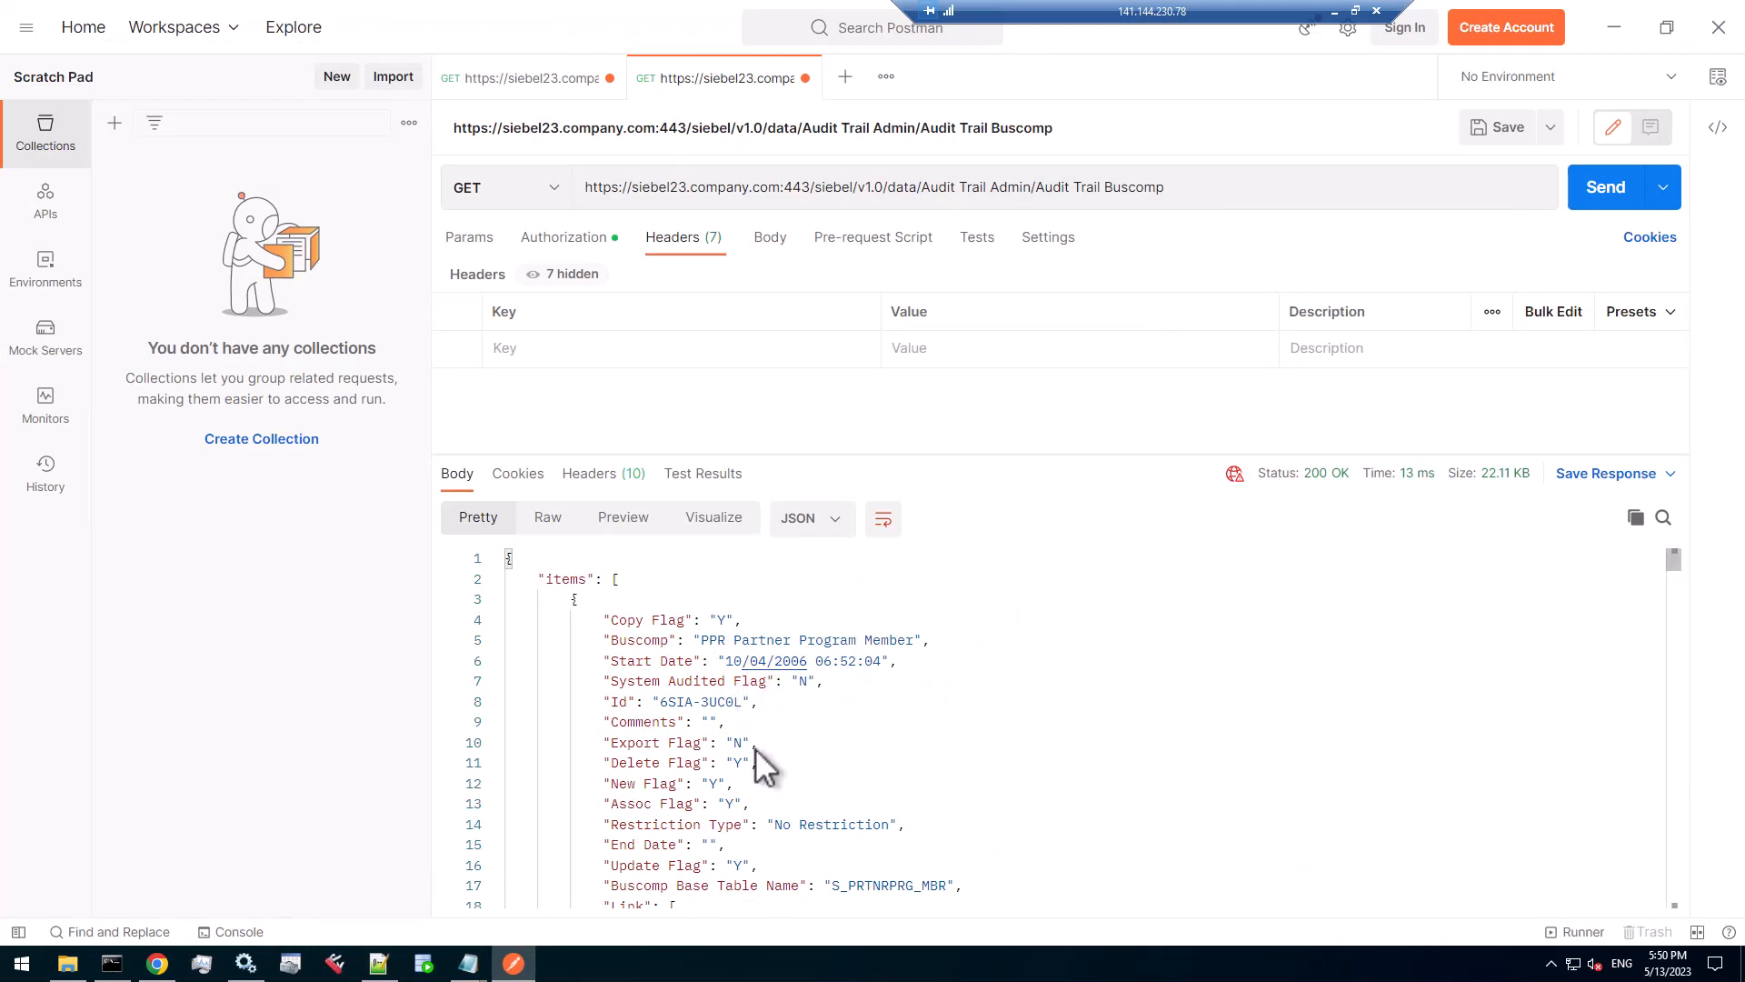
Append '?searchspec=[Buscomp]=' to the Audit Trail Buscomp GET request URL.
text(?searchspec=[Buscomp]=)
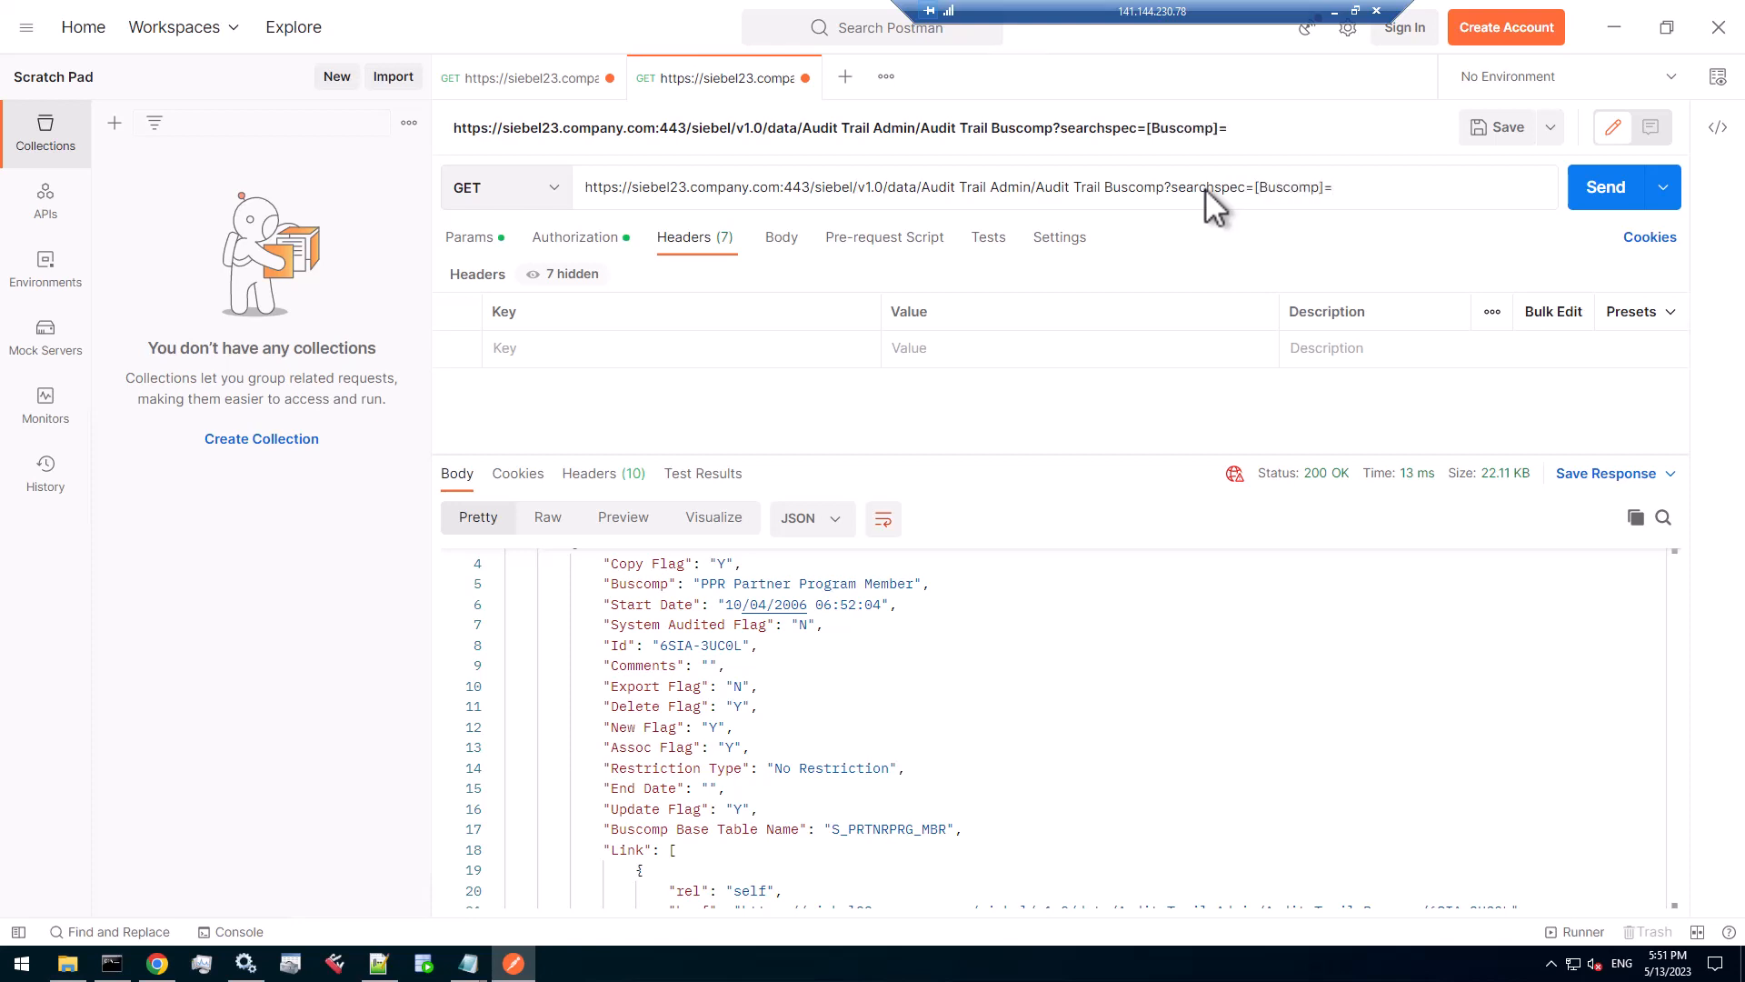